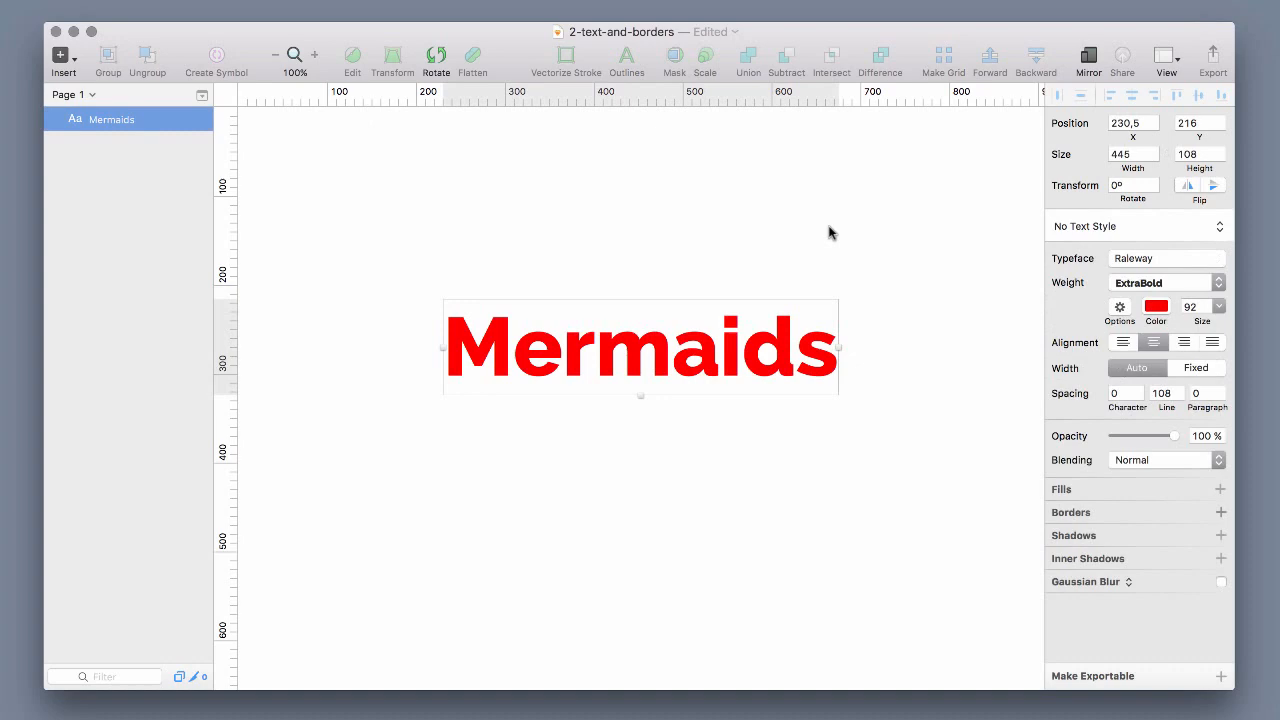
mouse_move(1108, 458)
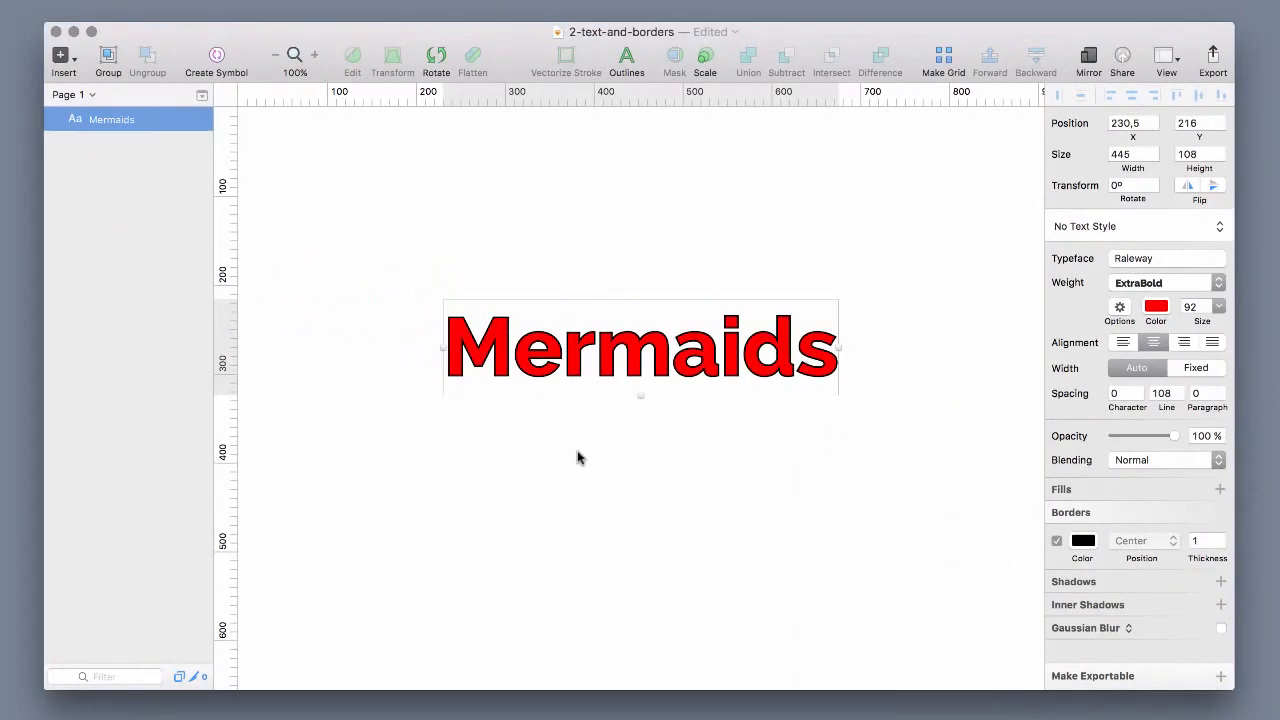
drag(576, 452, 760, 576)
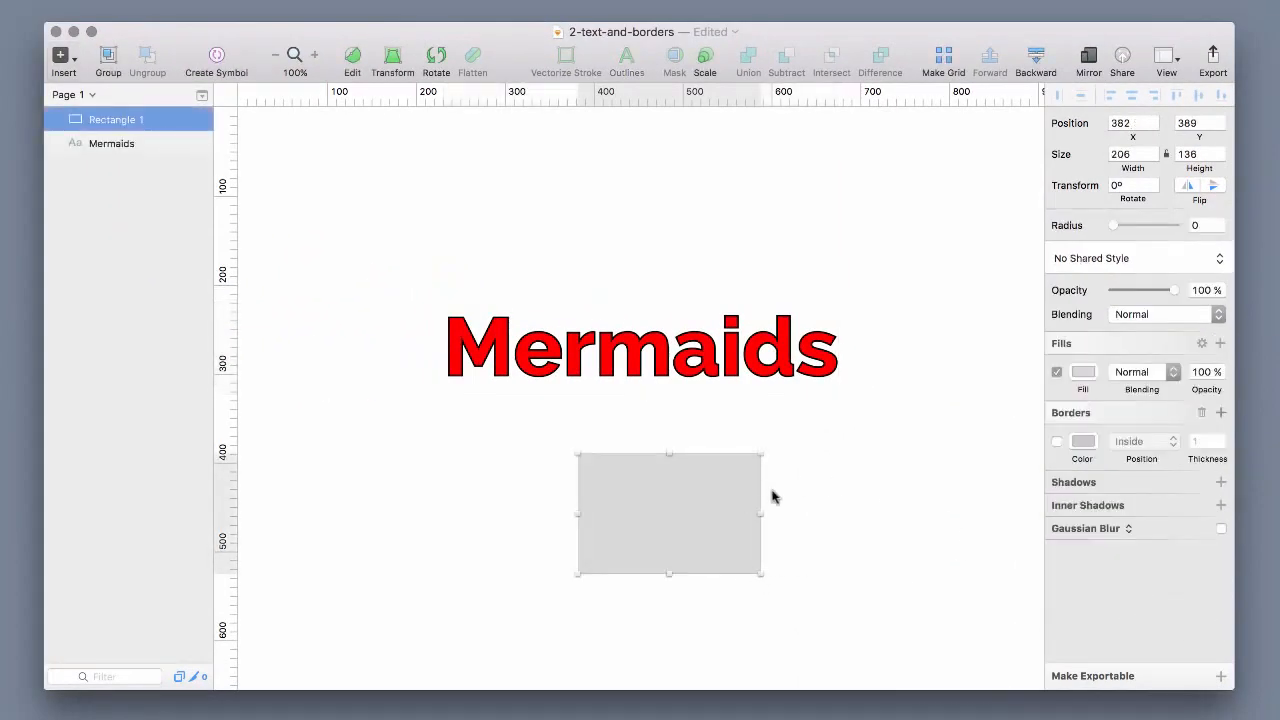
click(1056, 442)
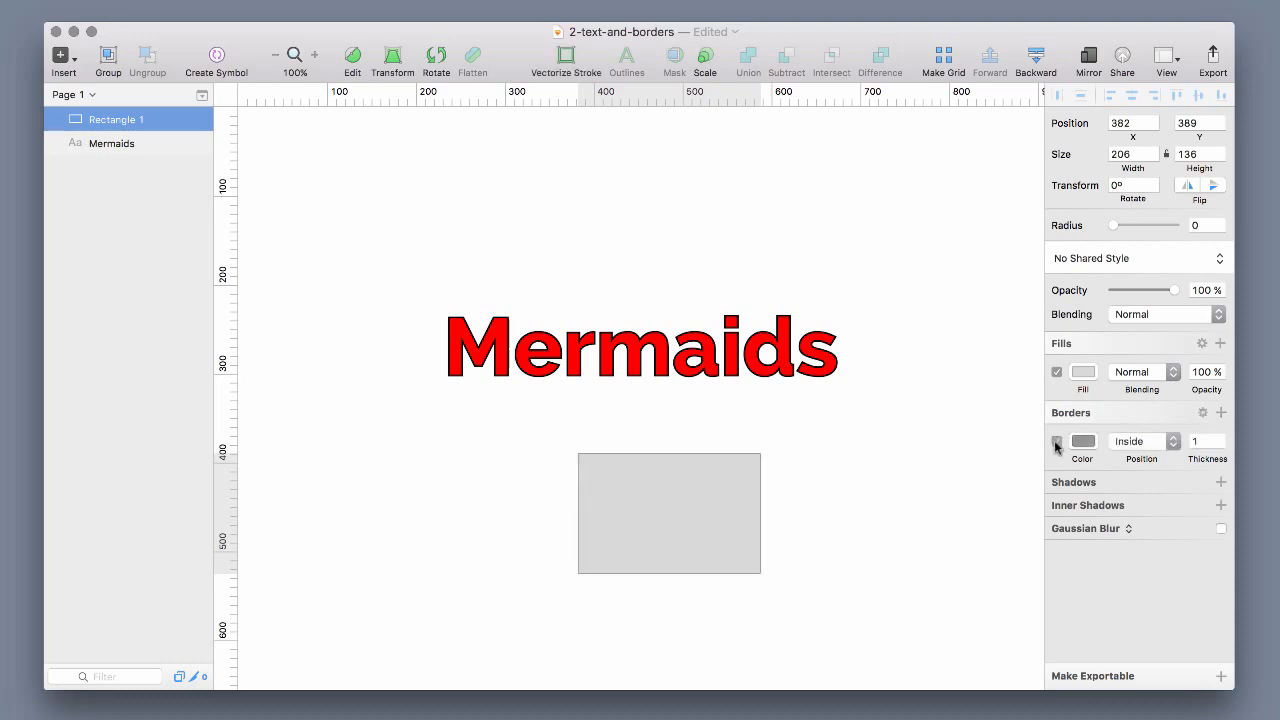
click(1140, 442)
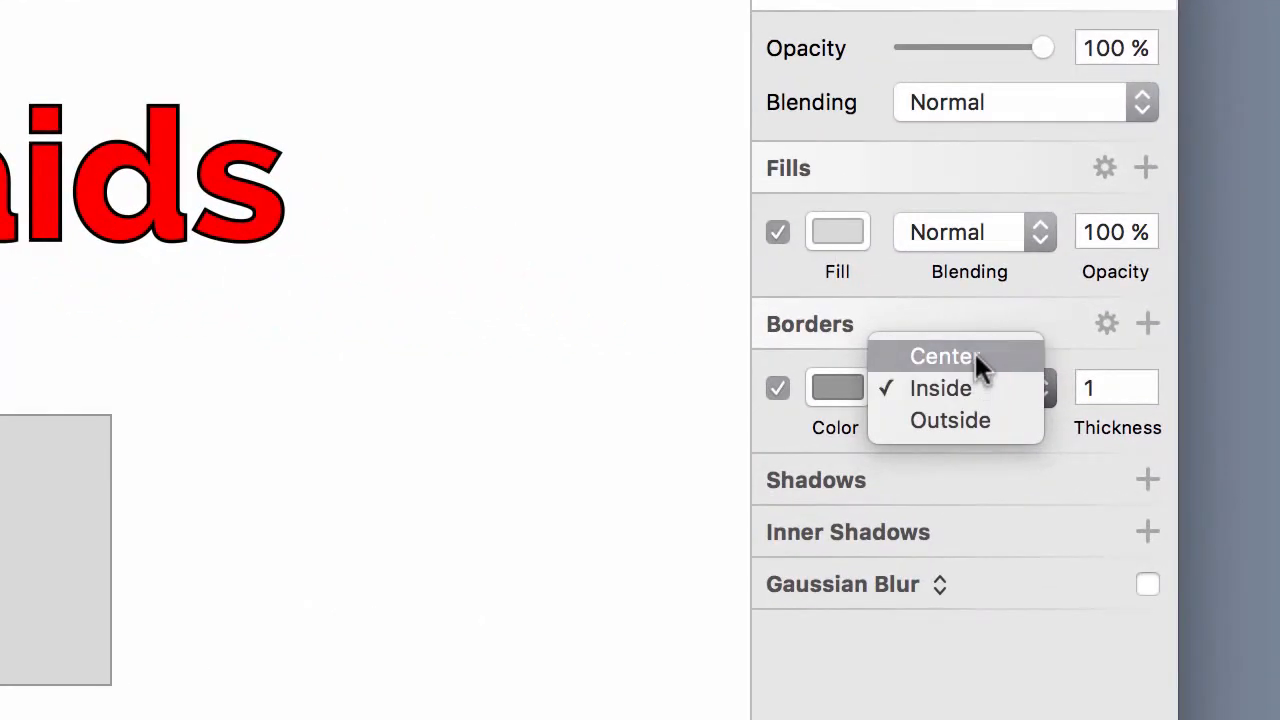
mouse_move(968, 388)
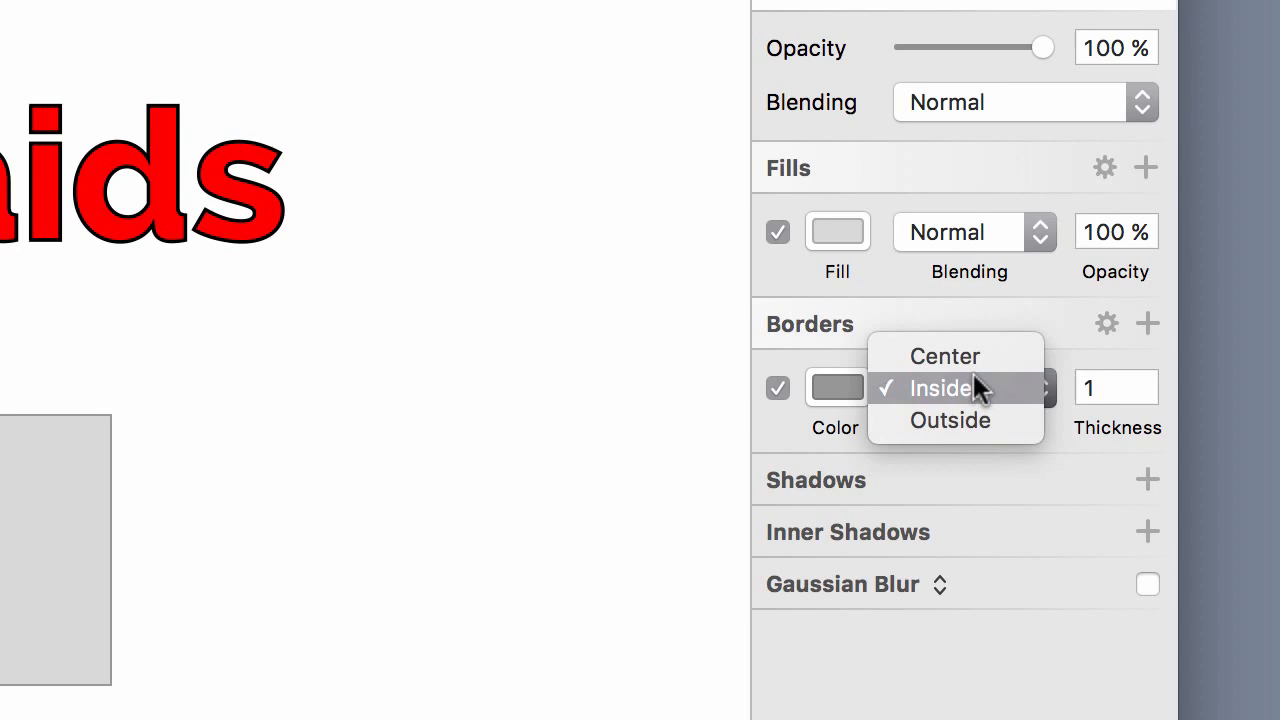
click(940, 388)
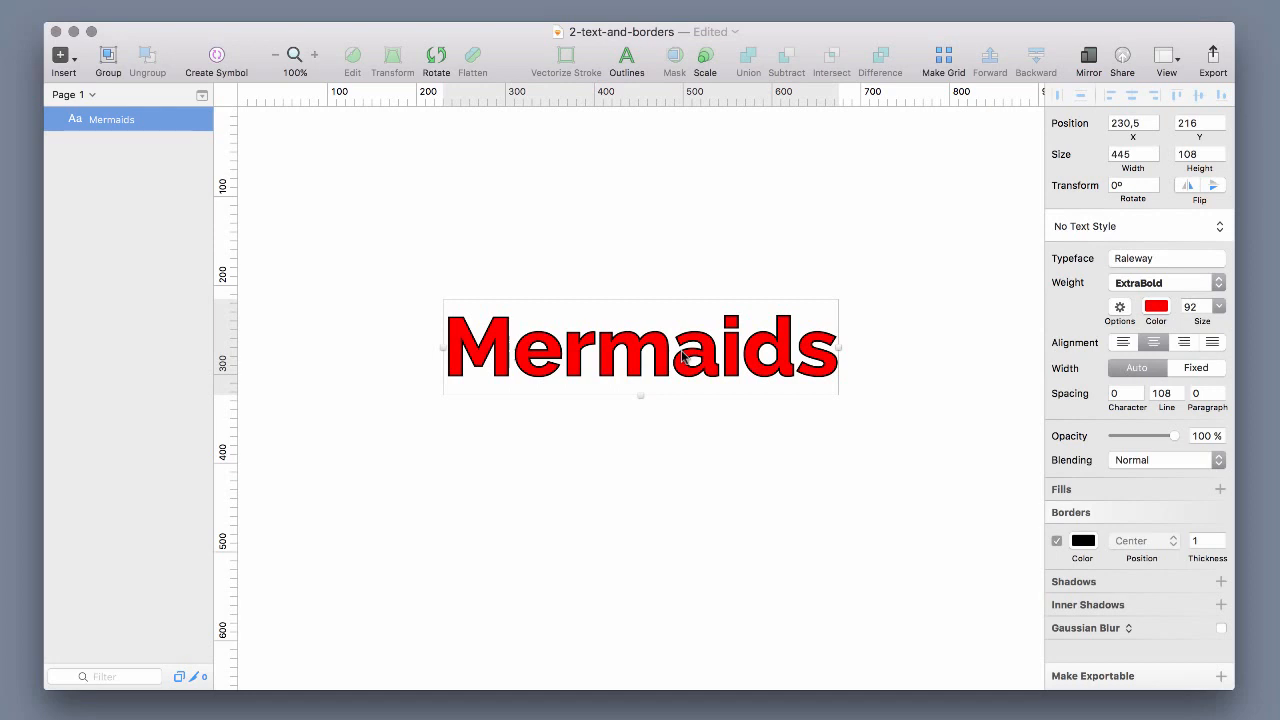
mouse_move(922, 486)
text(3)
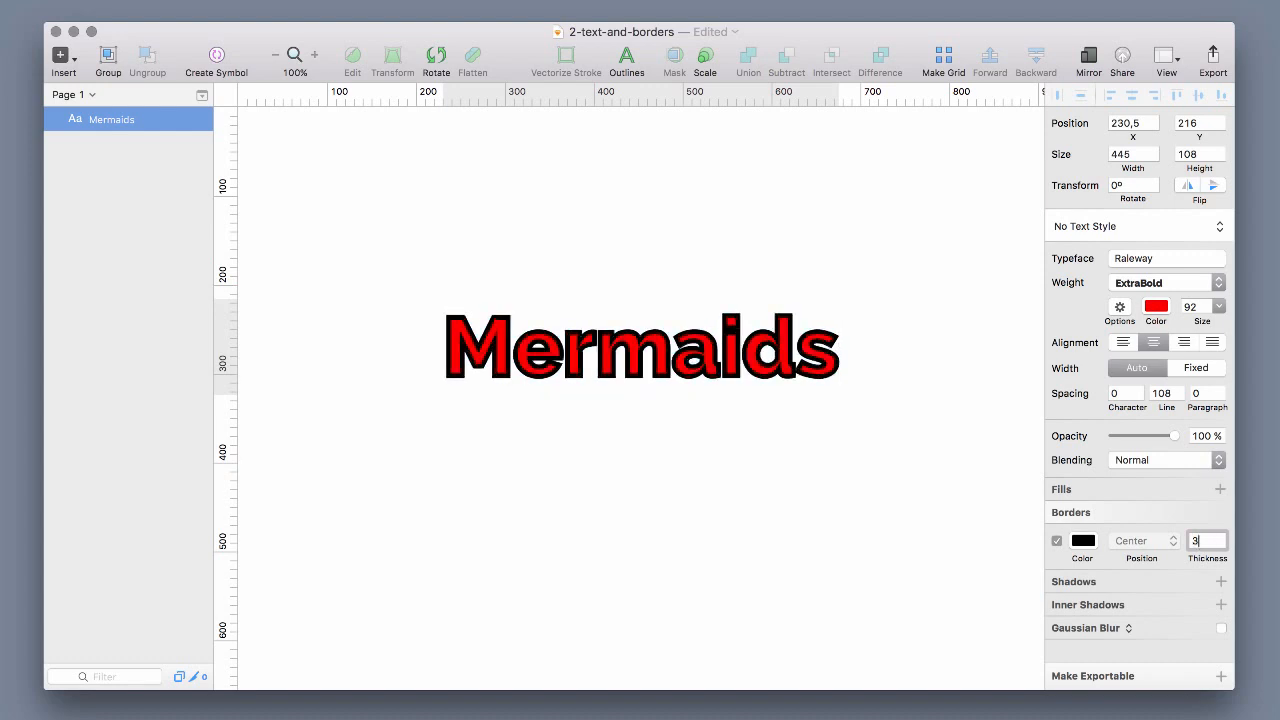
- Increase the Mermaids text's black border thickness to 3 in the Borders section
text(2)
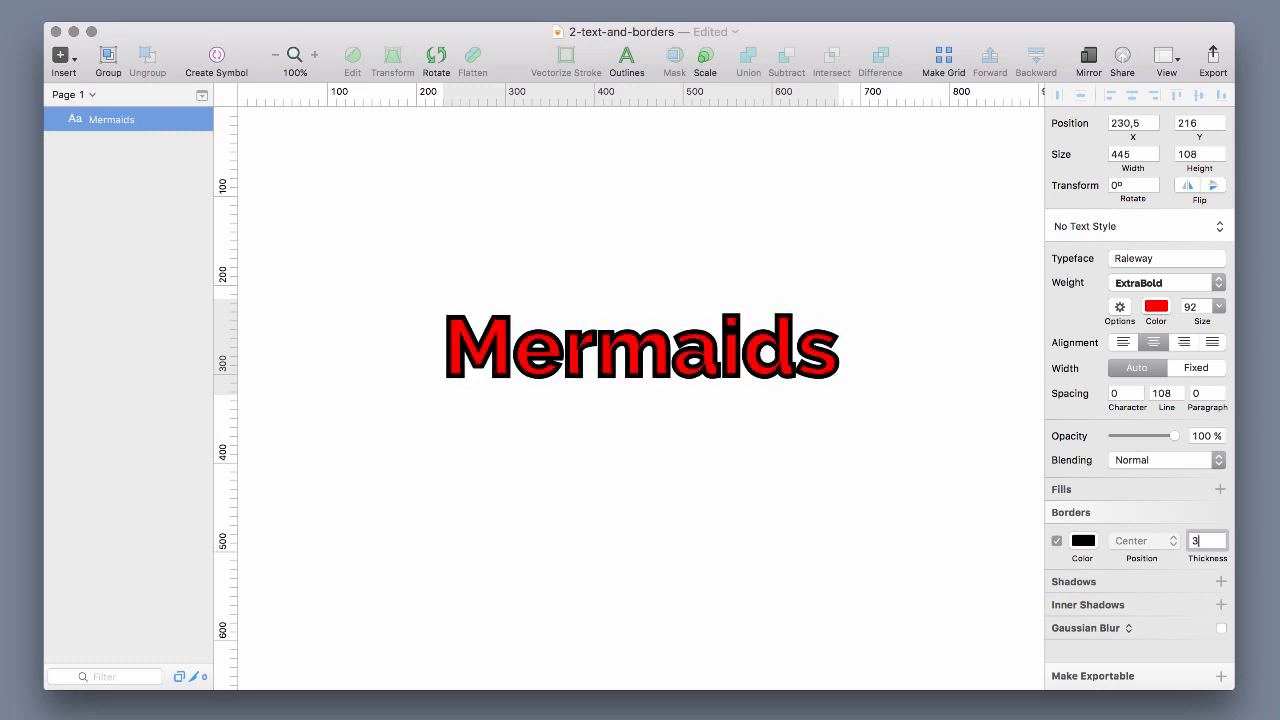
click(640, 348)
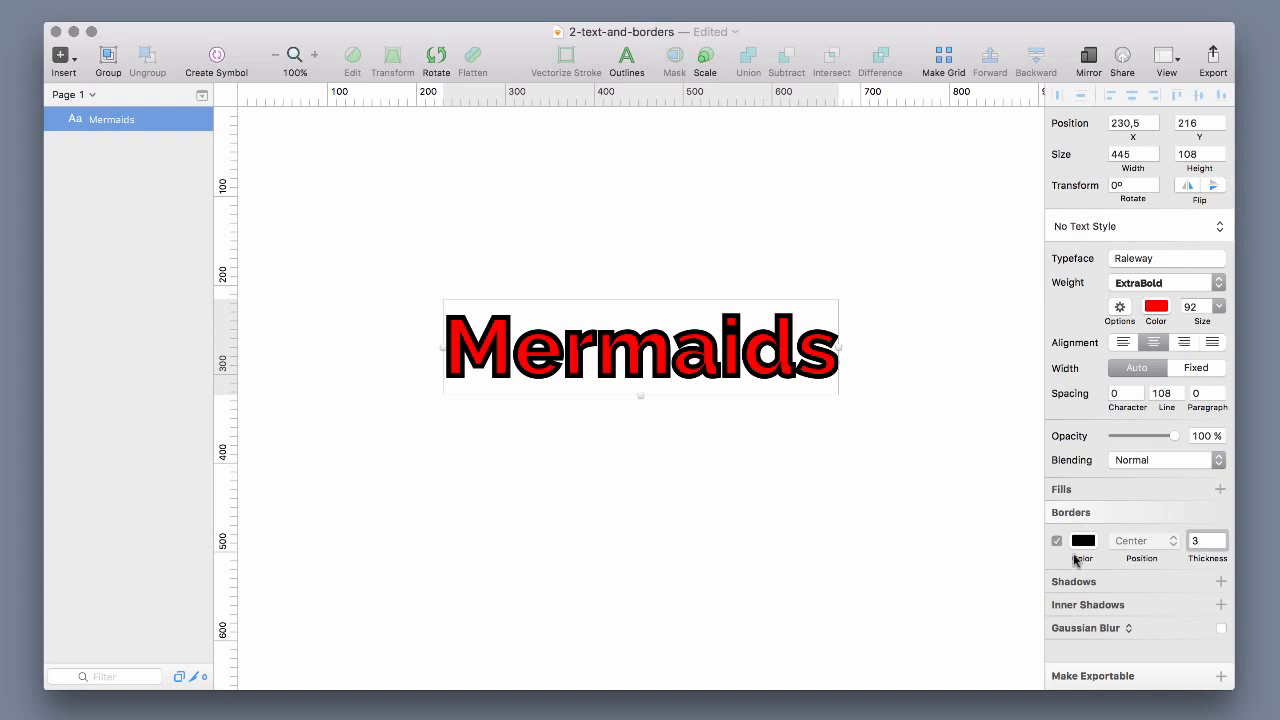
- Turn off the border on the red Mermaids text, then duplicate the text layer with Cmd+D
click(1056, 540)
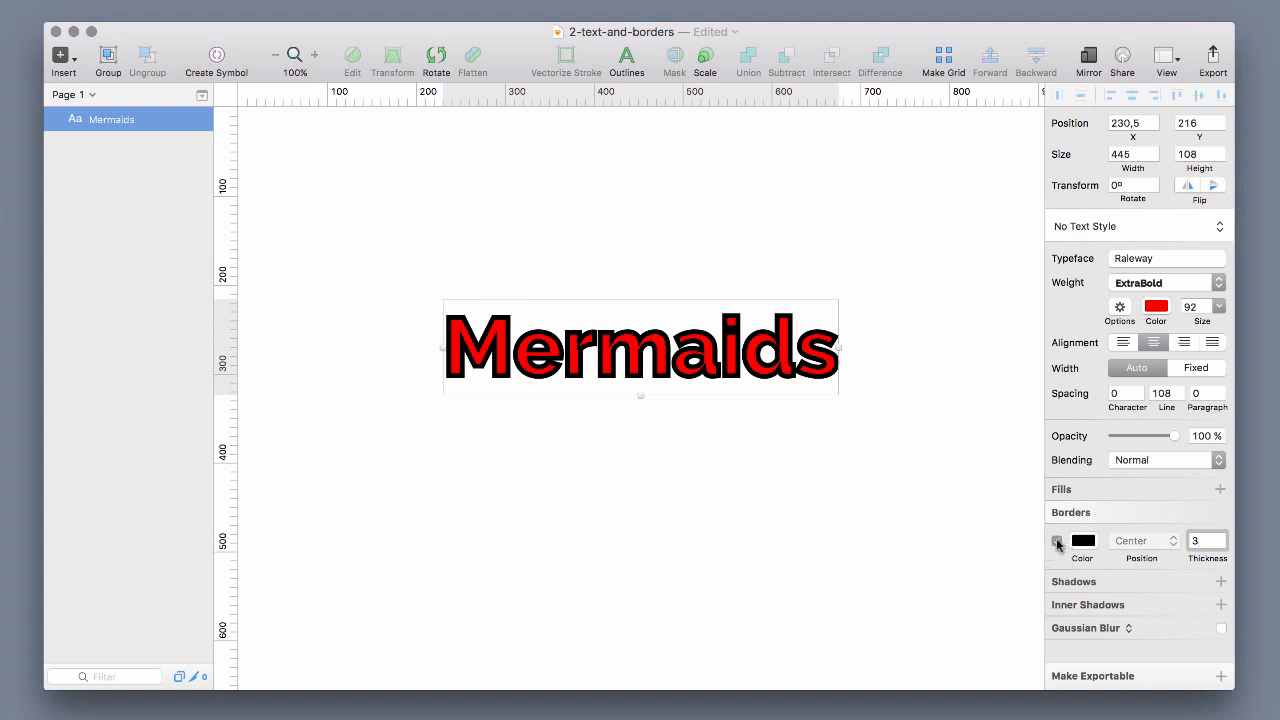
click(1056, 540)
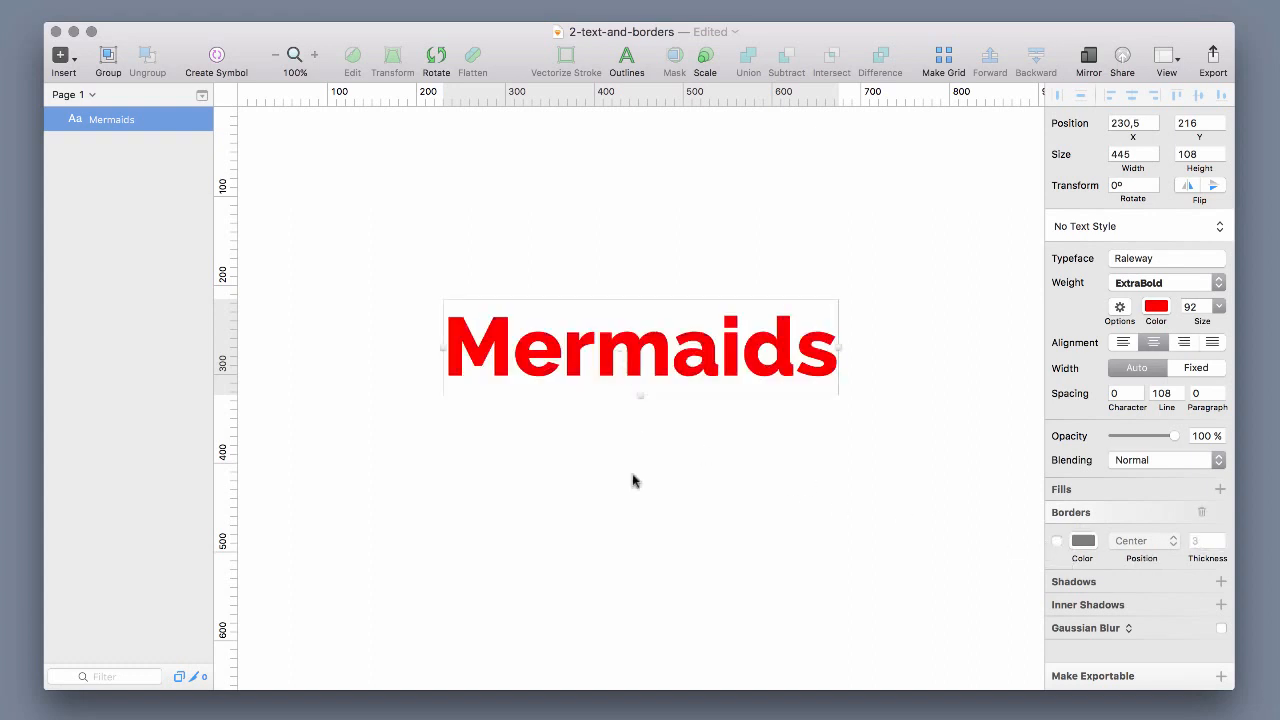
mouse_move(630, 514)
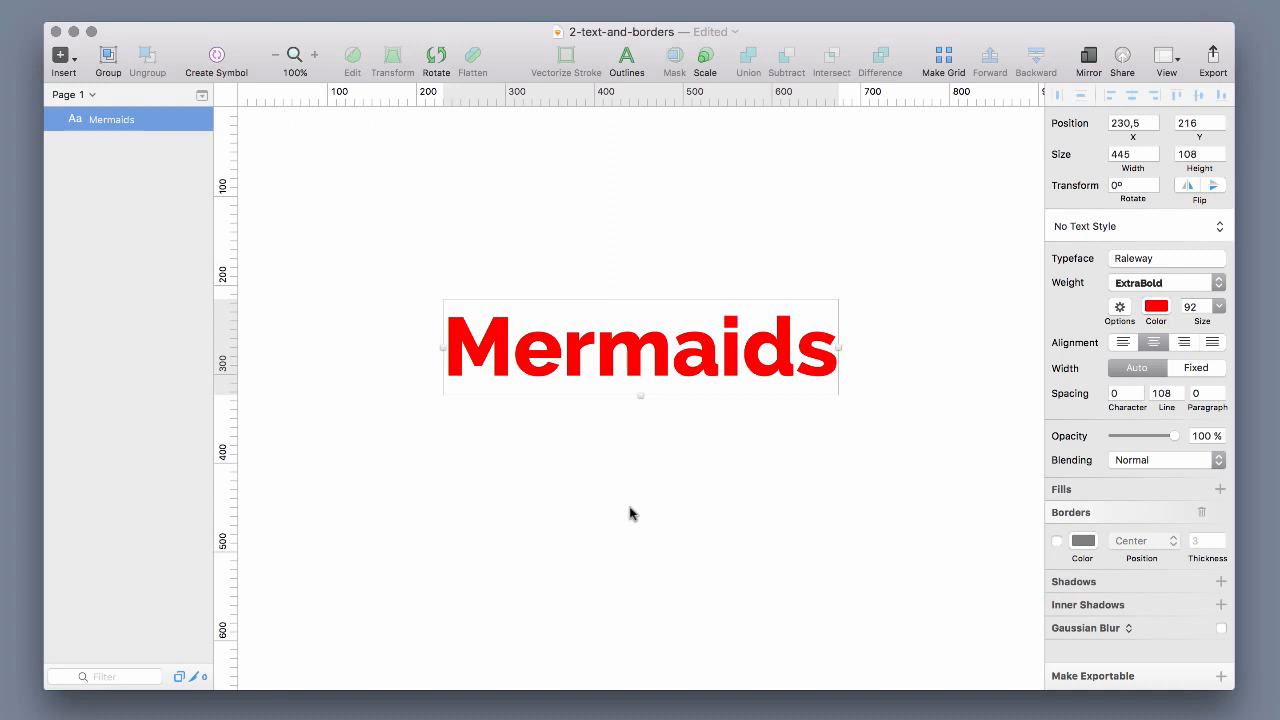
key(cmd+d)
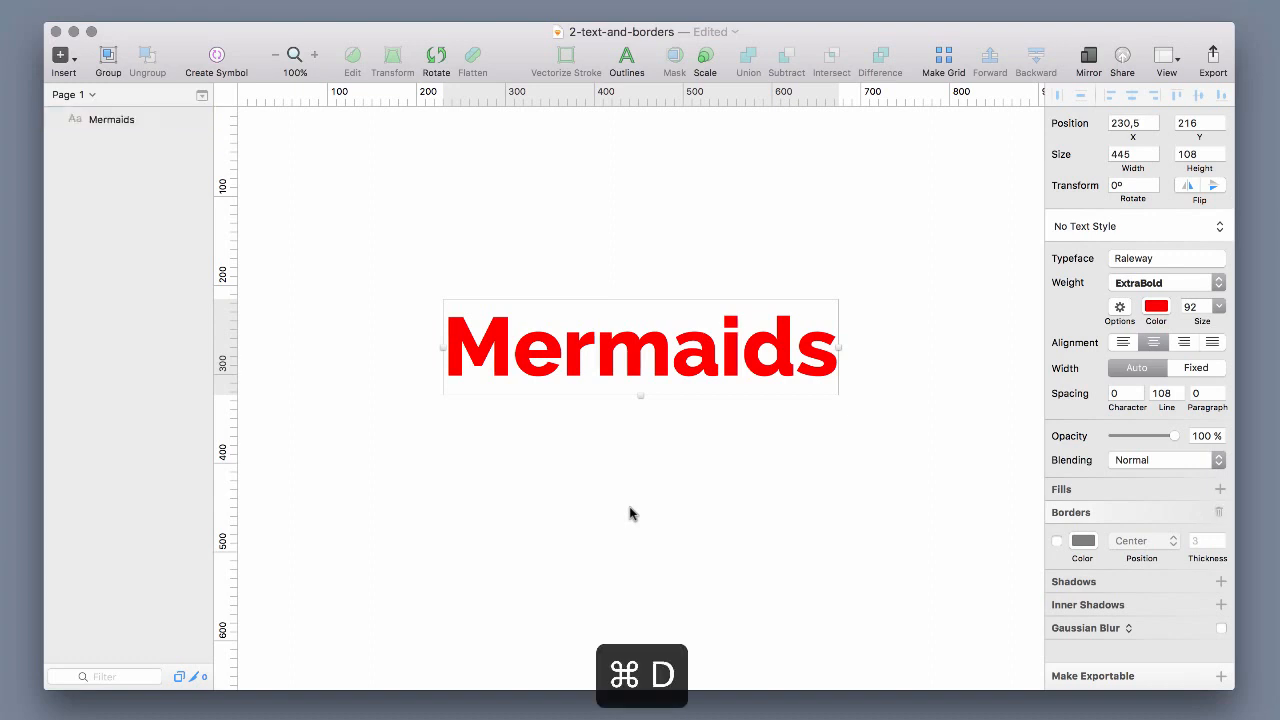
- Duplicate the Mermaids text and colour the lower copy black via the colour picker
key(cmd+d)
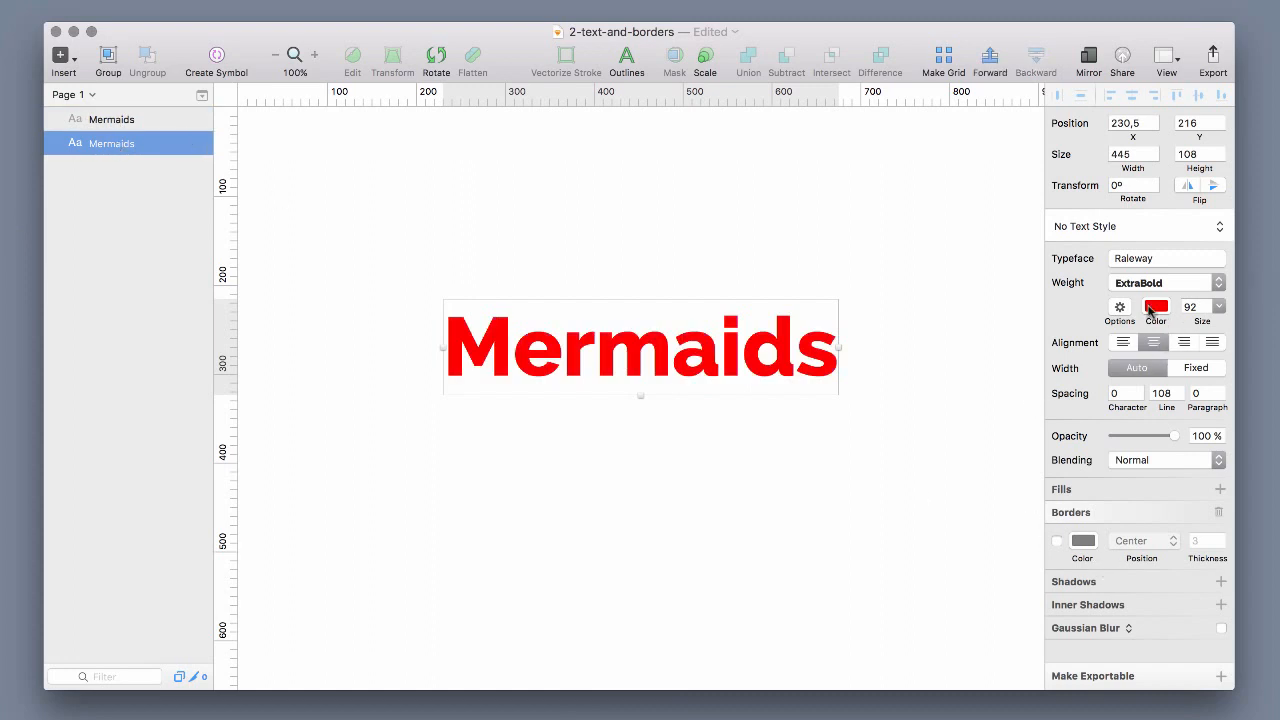
click(1156, 306)
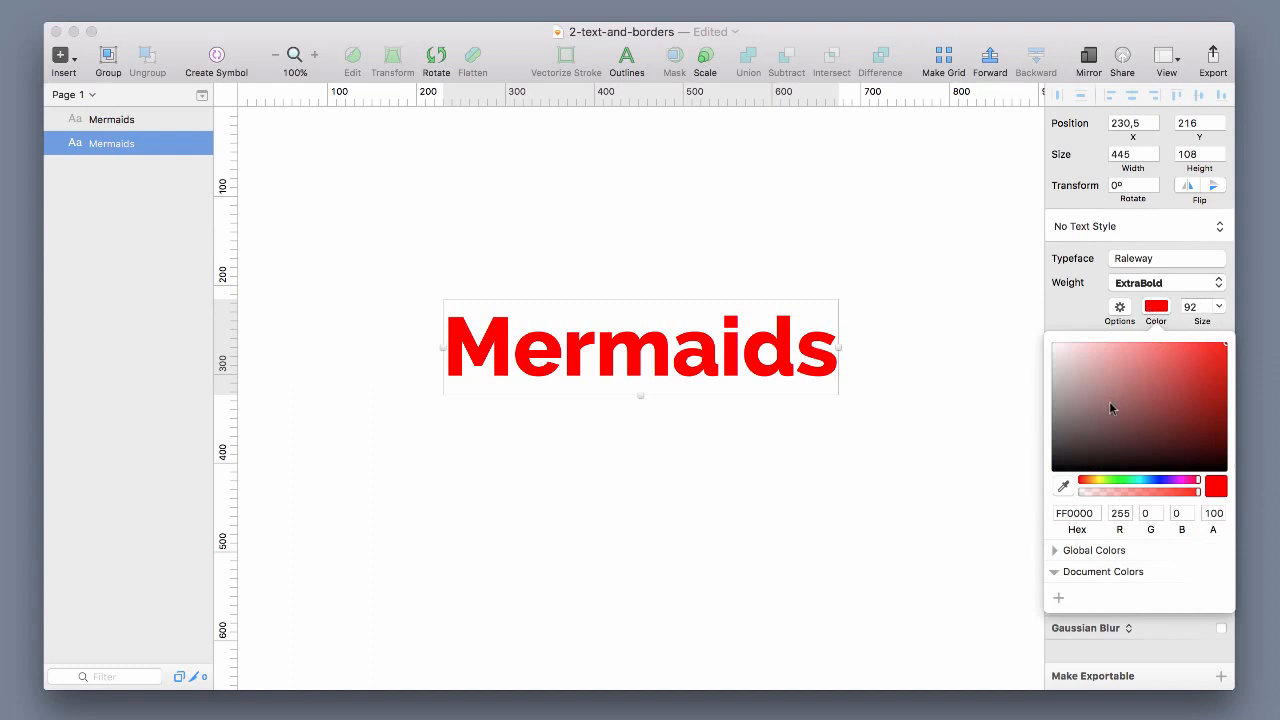
click(868, 488)
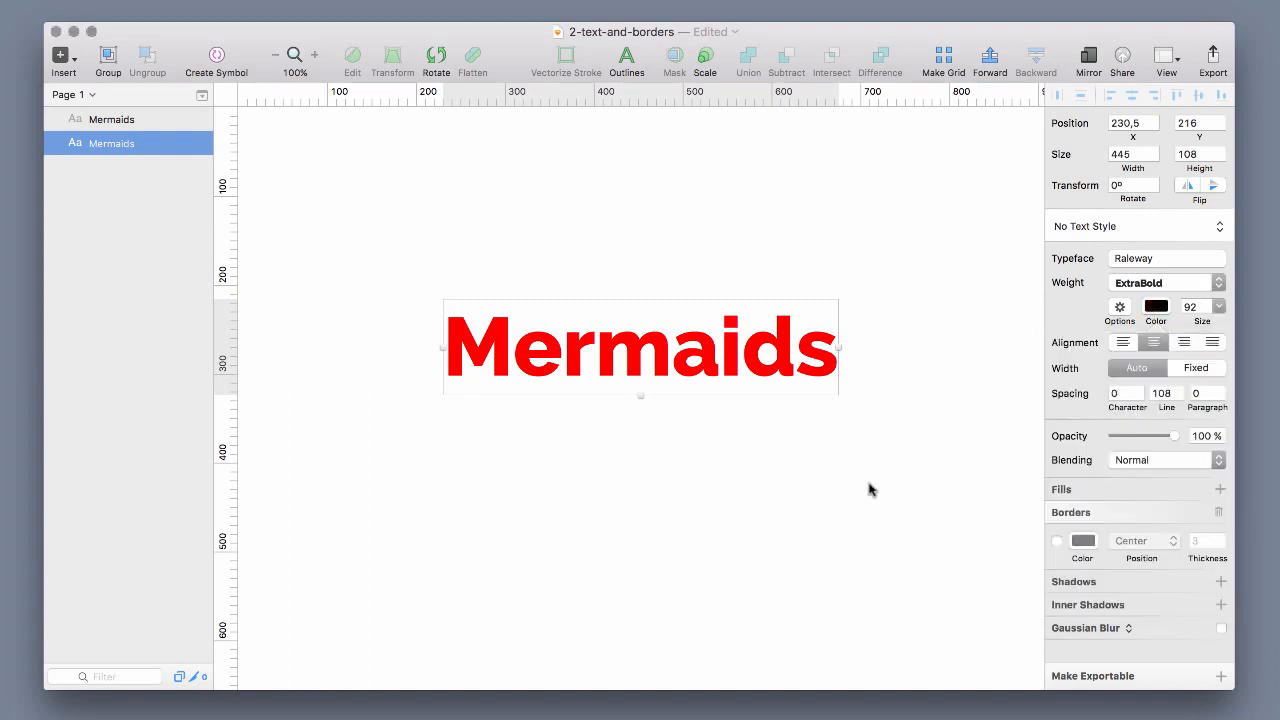
click(1084, 540)
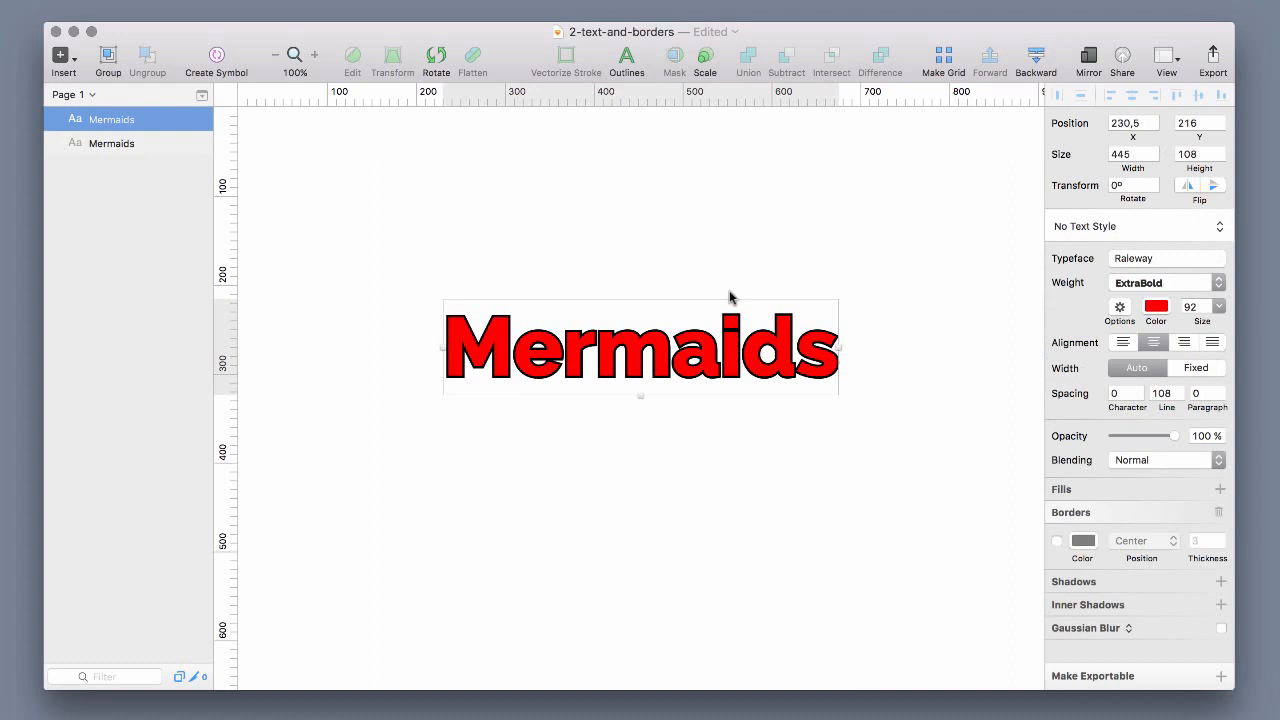
- Select the black Mermaids copy and give it a border of thickness 8
click(1056, 540)
text(9)
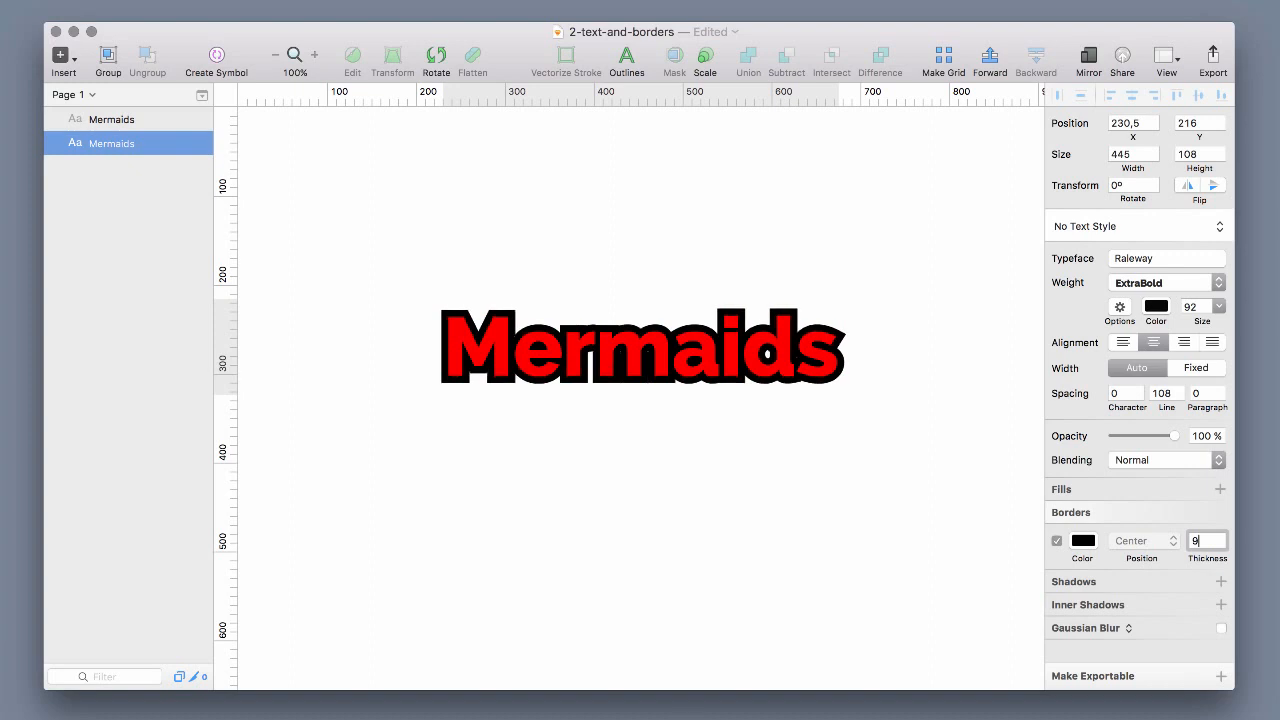
text(8)
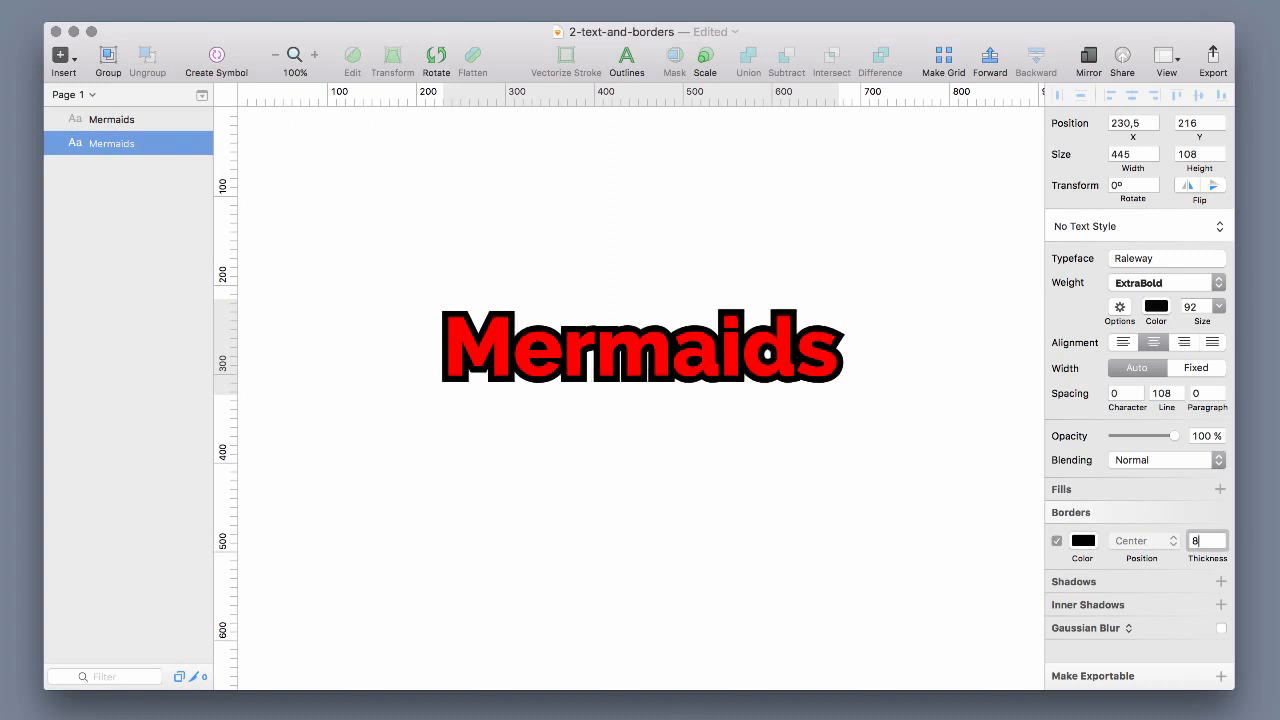
click(716, 508)
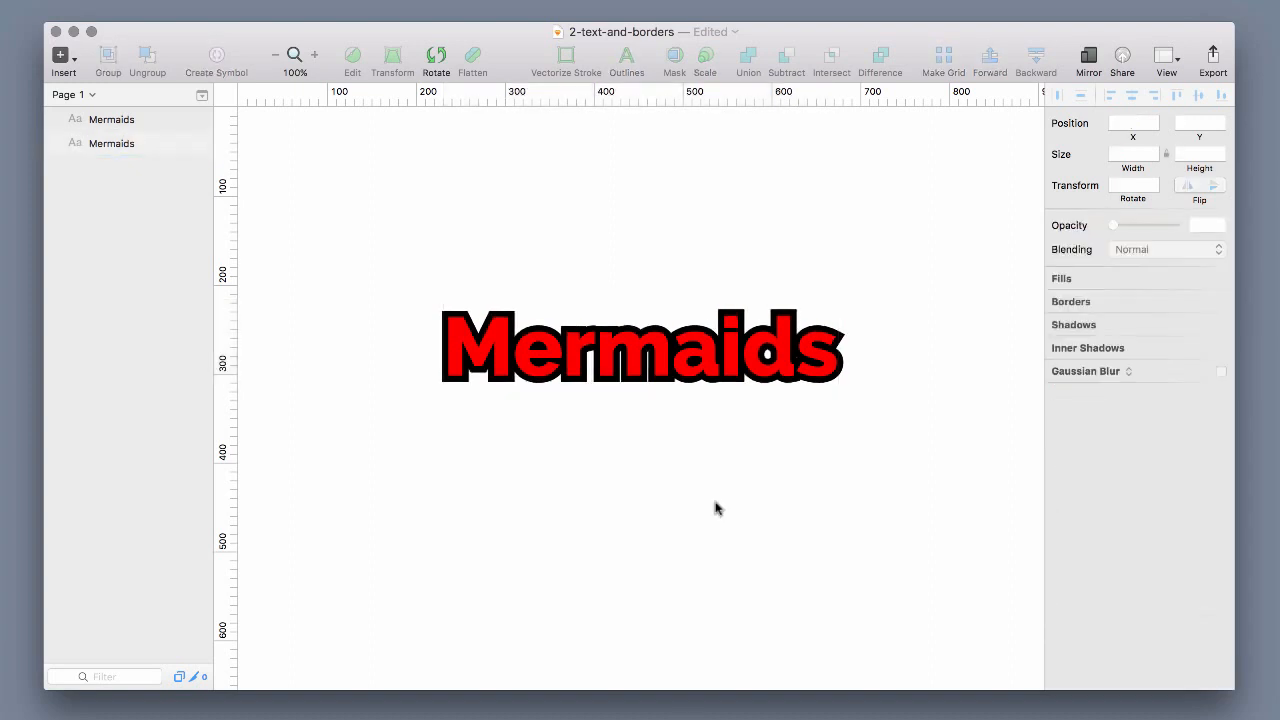